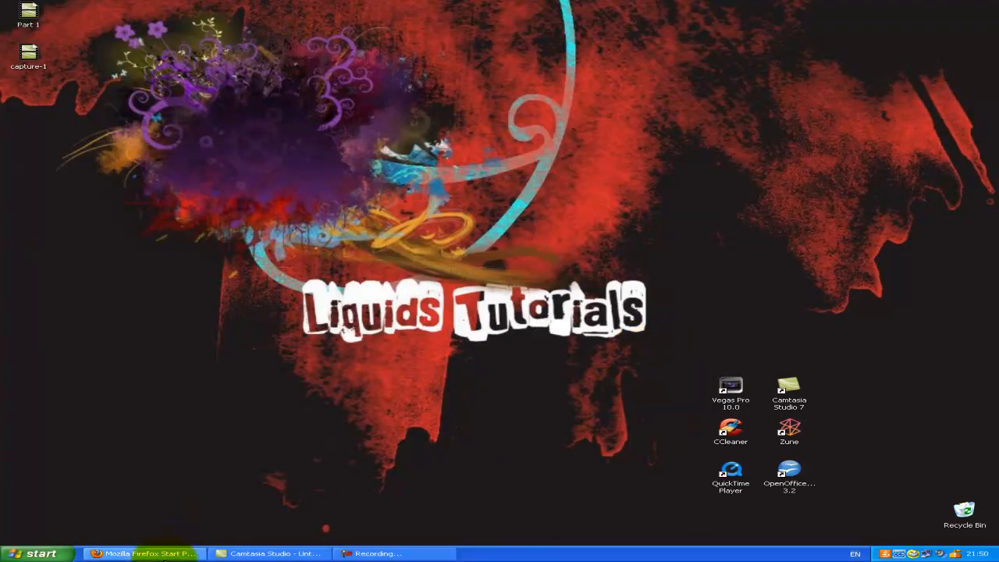
- Search Google for namebench and start downloading namebench-1.3.1-Windows.exe from its project page
{"action": "left_click", "coordinate": [144, 553]}
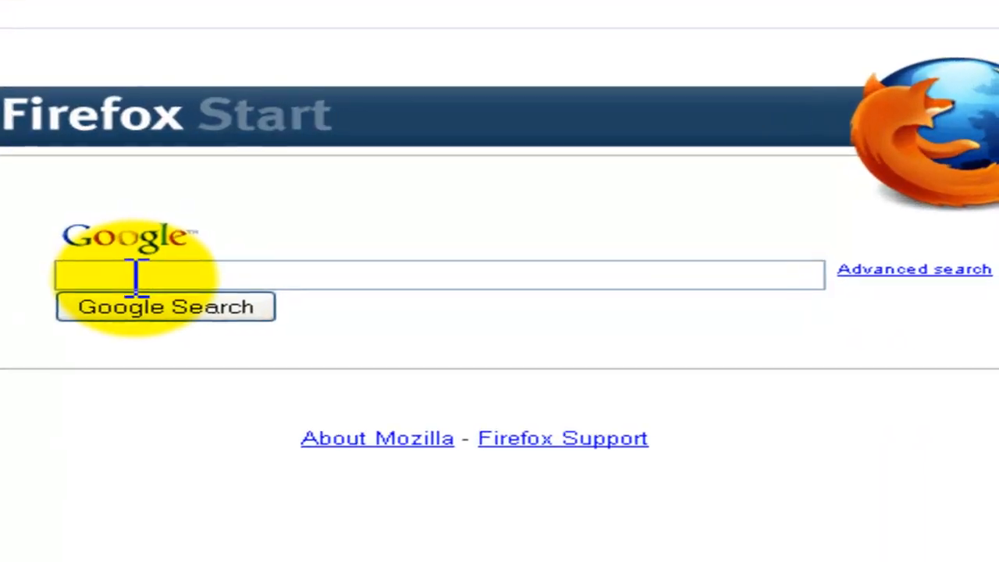
{"action": "left_click", "coordinate": [165, 306]}
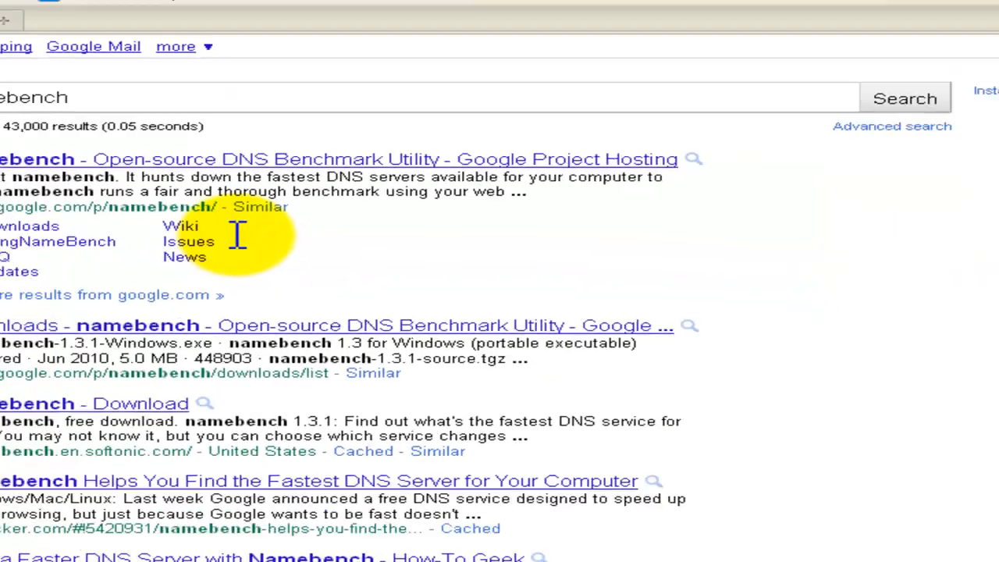
{"action": "scroll", "scroll_direction": "up", "scroll_amount": 3}
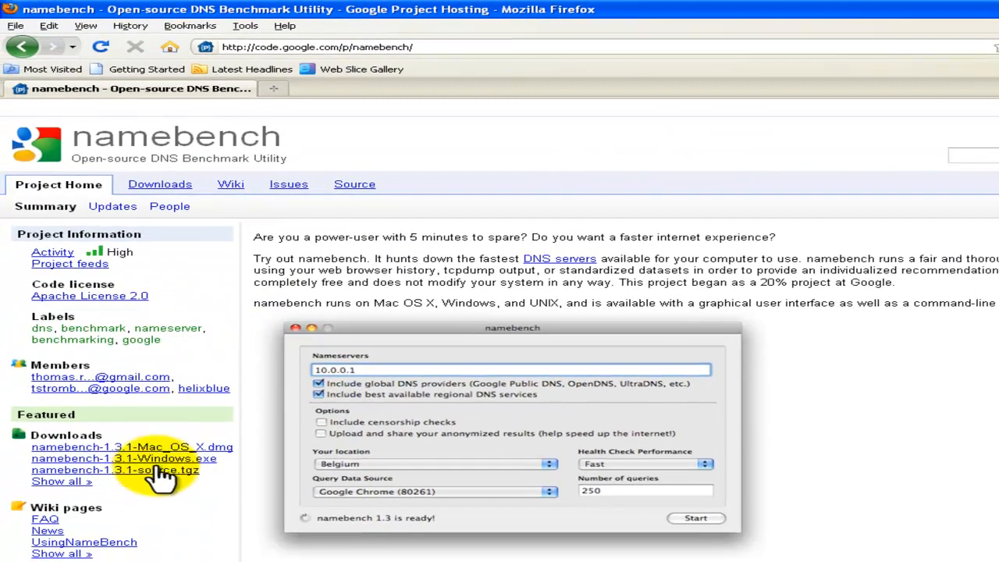
{"action": "left_click", "coordinate": [124, 459]}
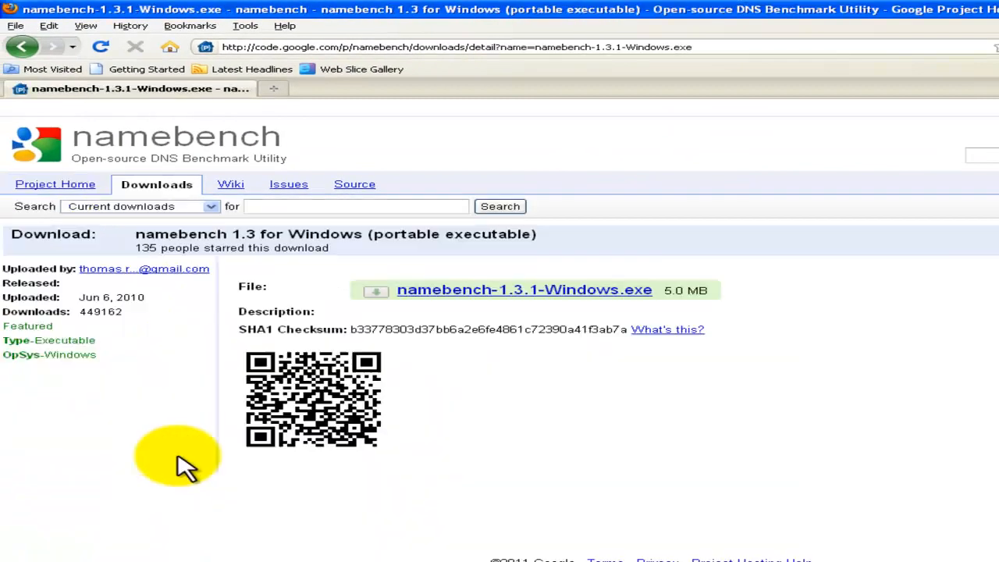
{"action": "left_click", "coordinate": [524, 288]}
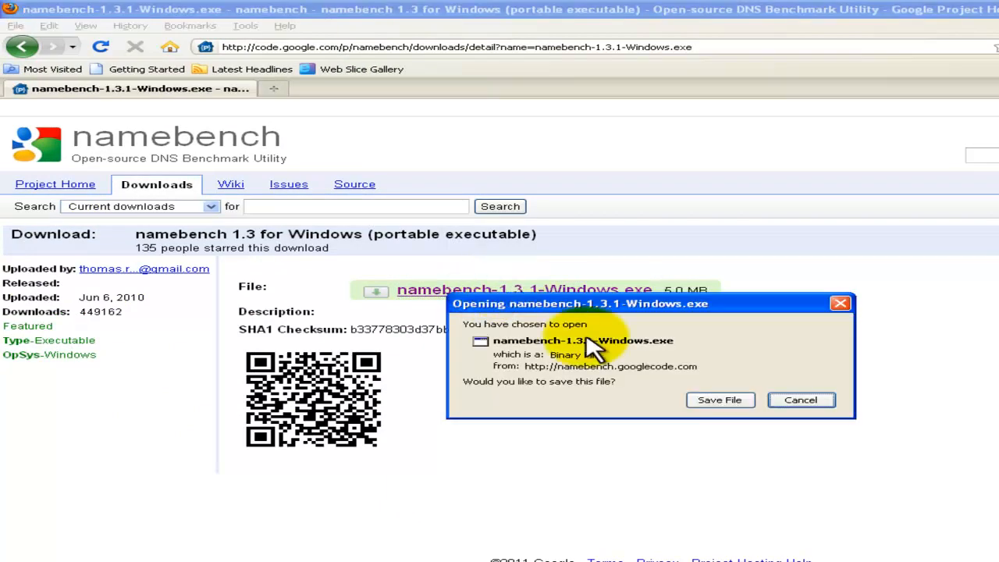
- Save the namebench executable, then launch it from Downloads and accept the security warning
{"action": "left_click", "coordinate": [719, 400]}
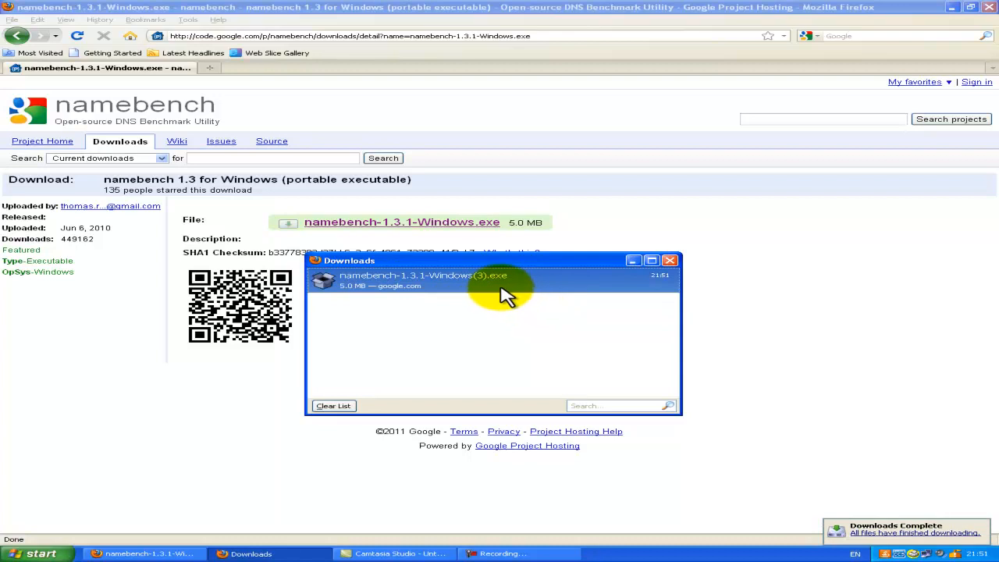
{"action": "double_click", "coordinate": [406, 280]}
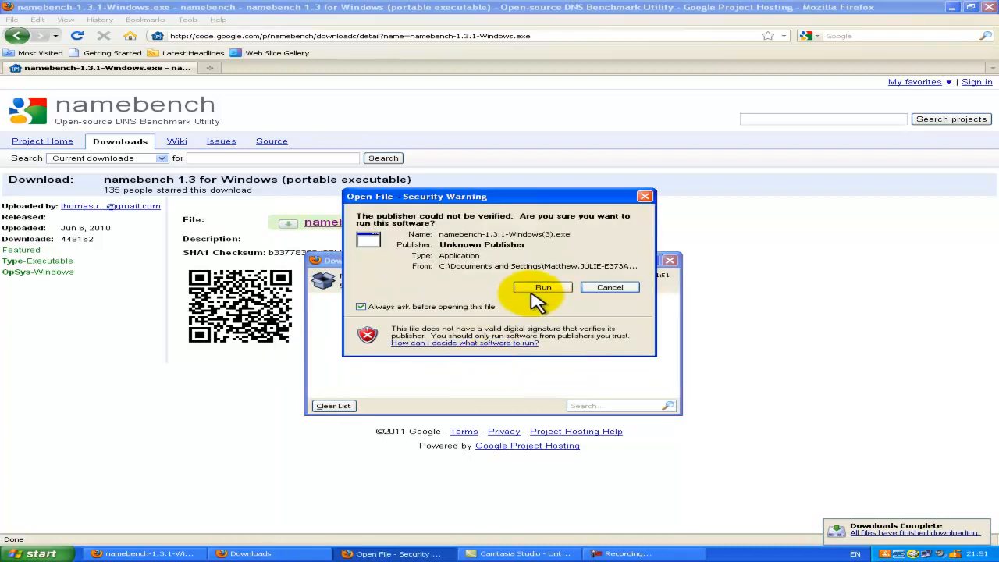
{"action": "left_click", "coordinate": [542, 287]}
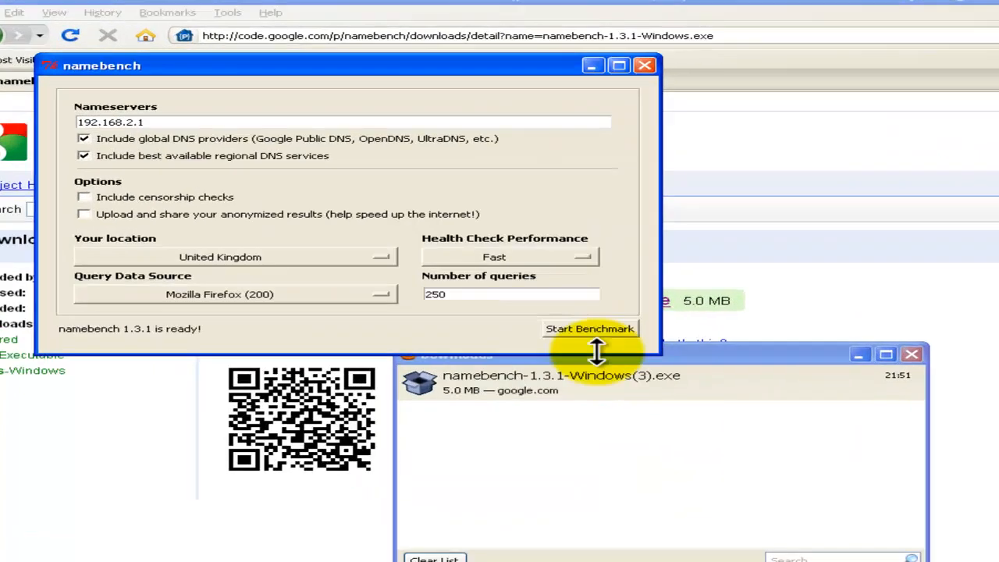
- Start the DNS benchmark with default settings and return to the browser once the report is saved
{"action": "left_click", "coordinate": [590, 328]}
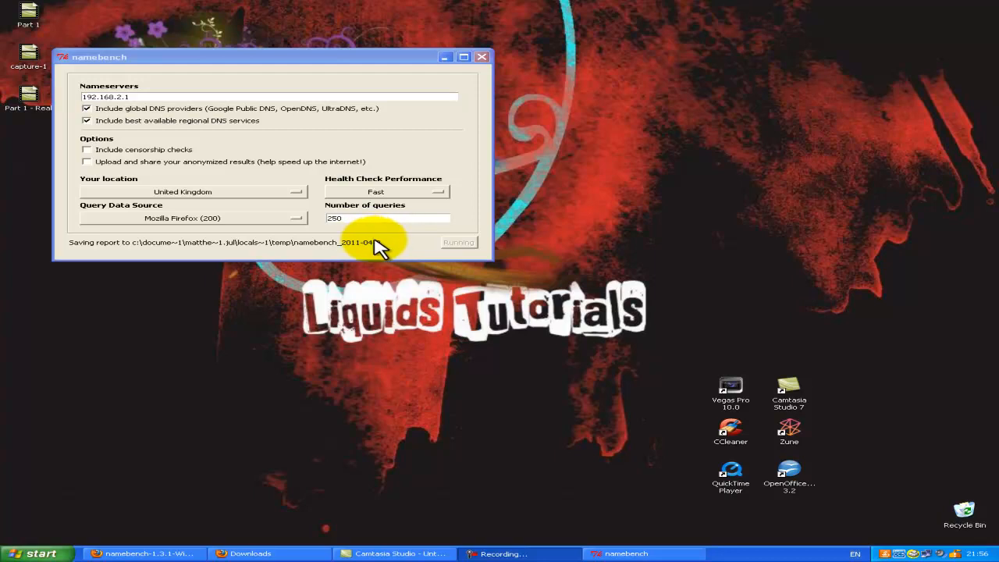
{"action": "mouse_move", "coordinate": [382, 256]}
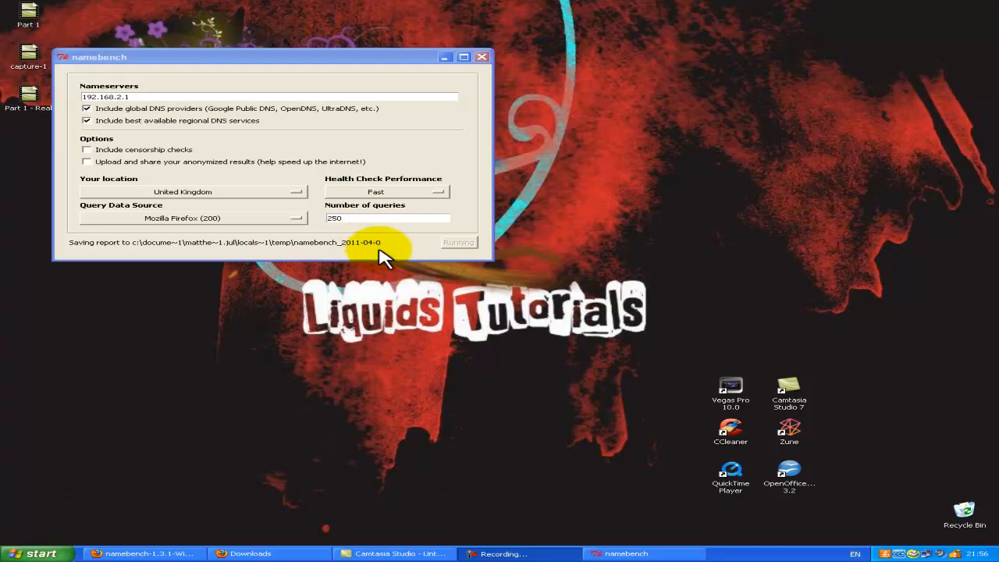
{"action": "left_click", "coordinate": [143, 553]}
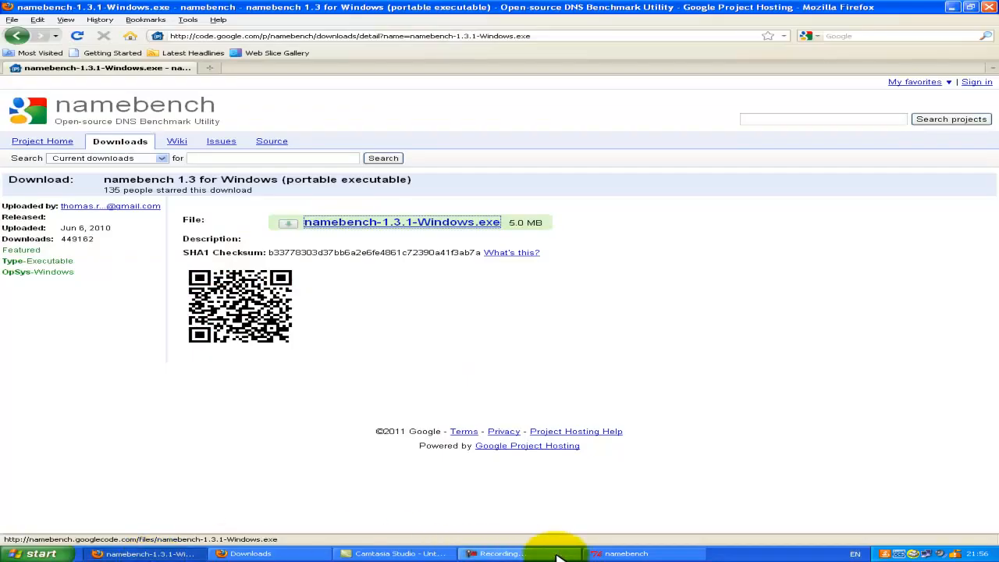
- View the namebench report showing OpenDNS 91.1% faster and its recommended configuration
{"action": "left_click", "coordinate": [628, 553]}
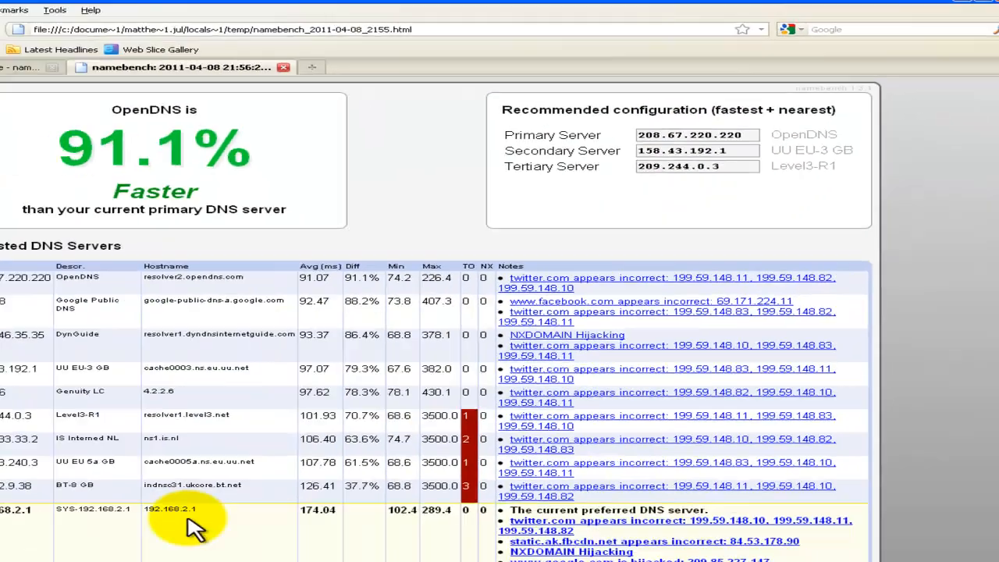
- Reach Local Area Connection properties via My Network Places and select Internet Protocol (TCP/IP)
{"action": "left_click", "coordinate": [44, 555]}
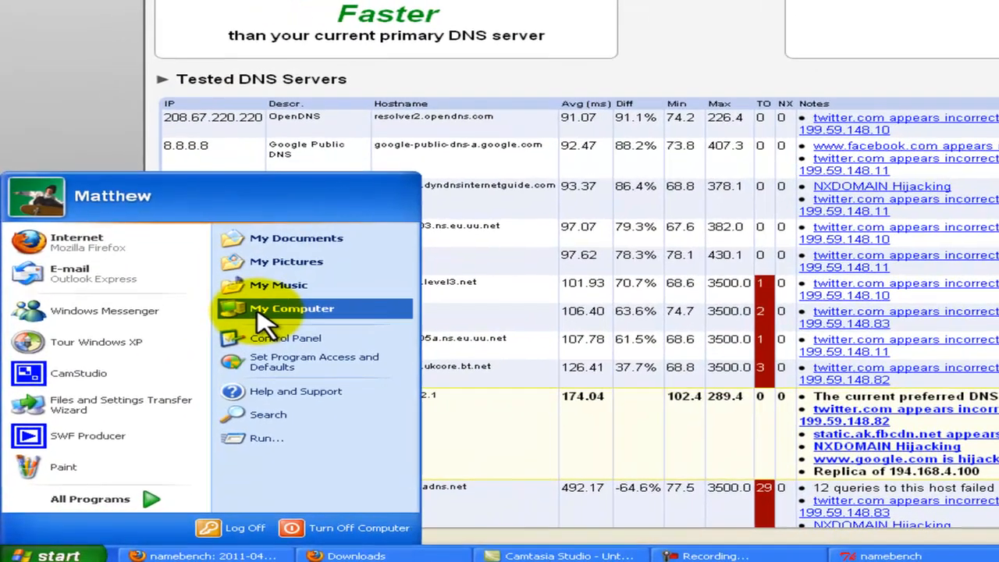
{"action": "left_click", "coordinate": [290, 309]}
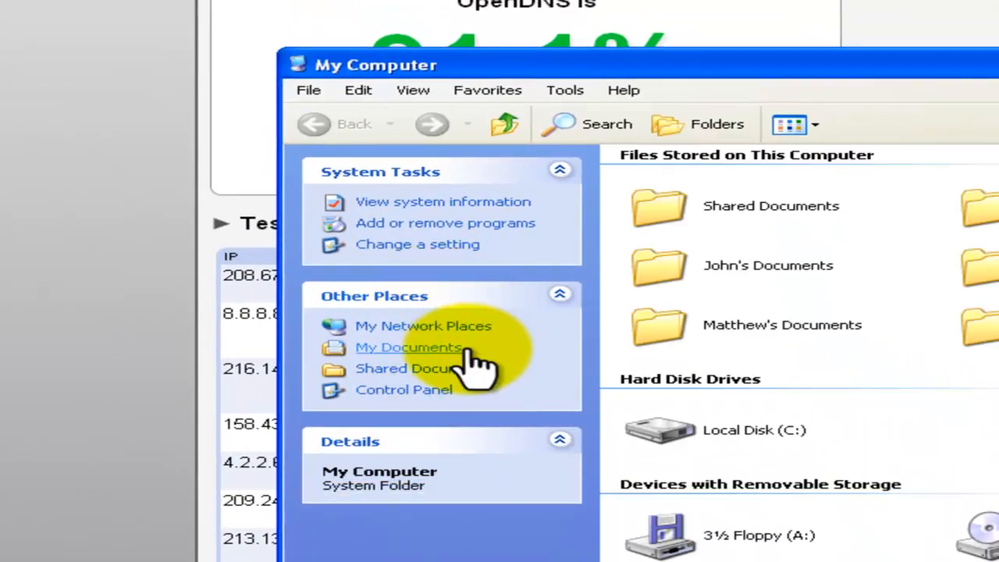
{"action": "mouse_move", "coordinate": [487, 313]}
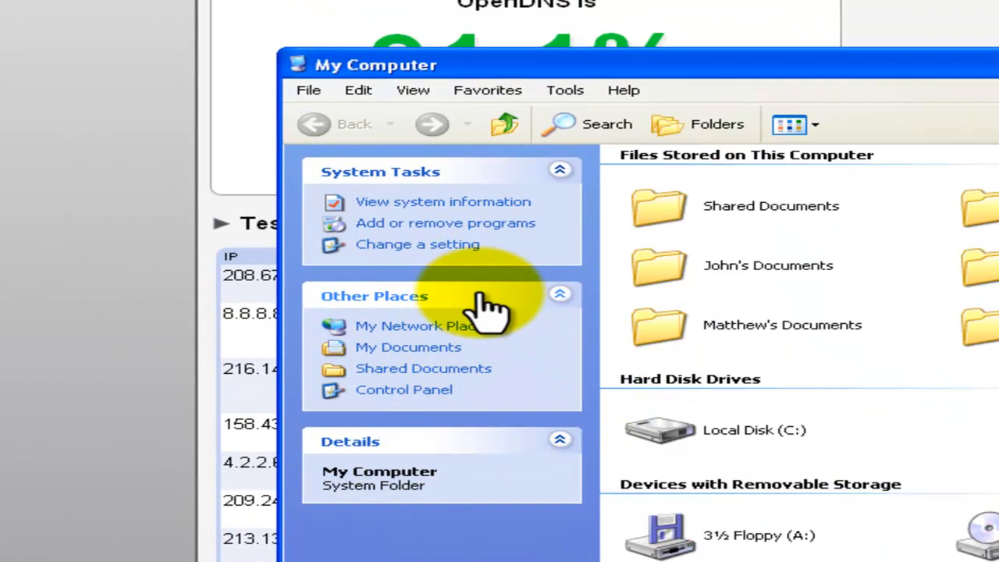
{"action": "left_click", "coordinate": [415, 326]}
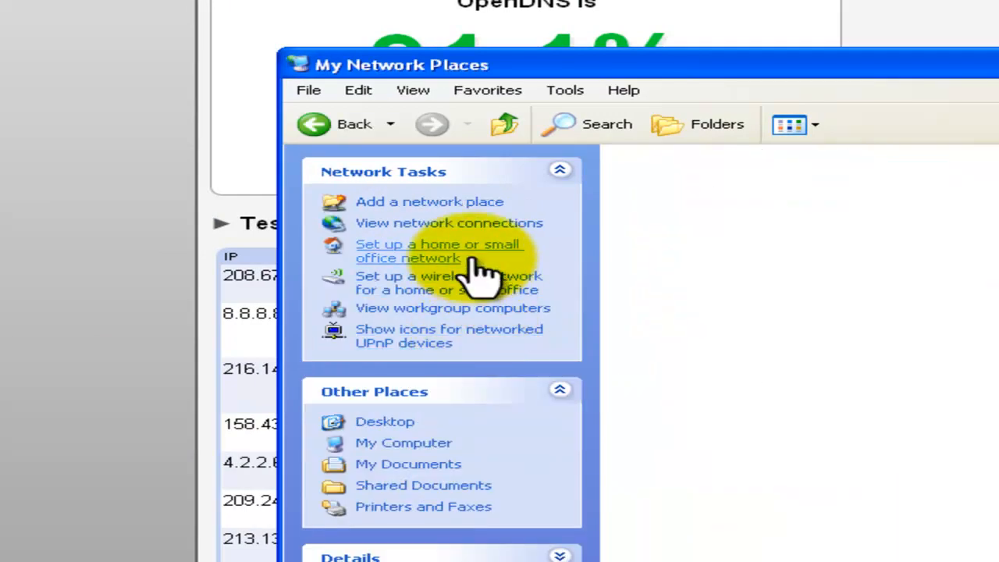
{"action": "left_click", "coordinate": [449, 222]}
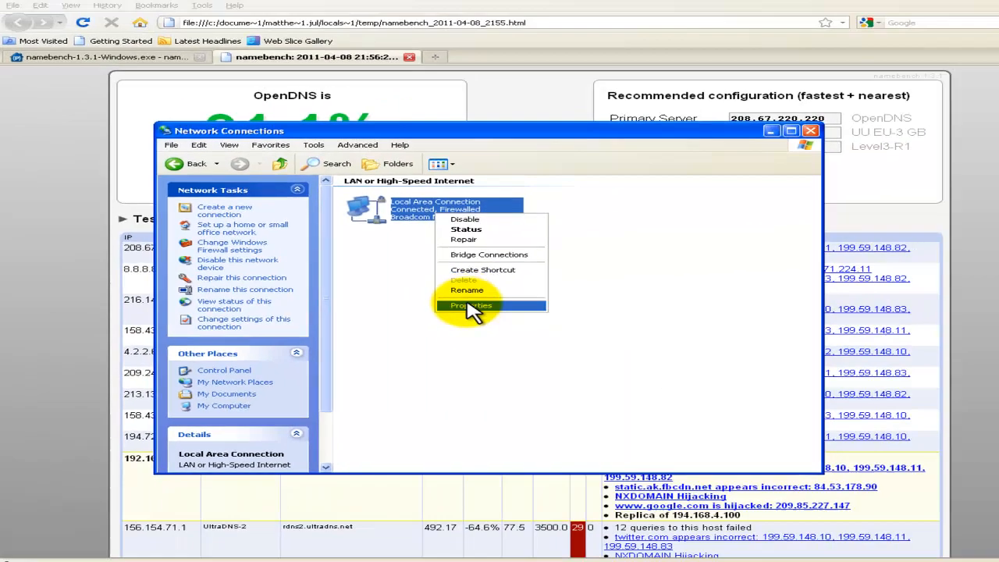
{"action": "left_click", "coordinate": [470, 304]}
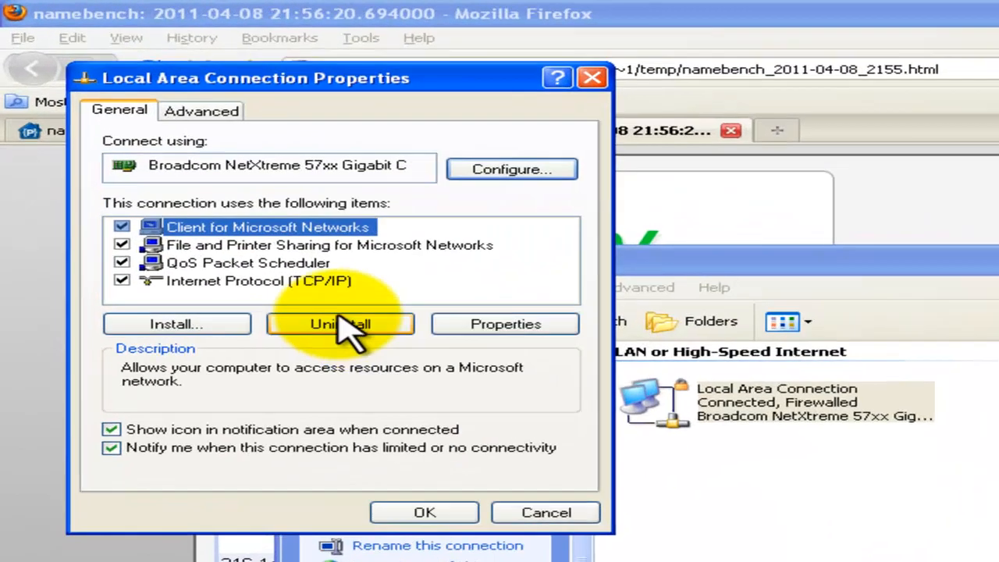
{"action": "left_click", "coordinate": [260, 281]}
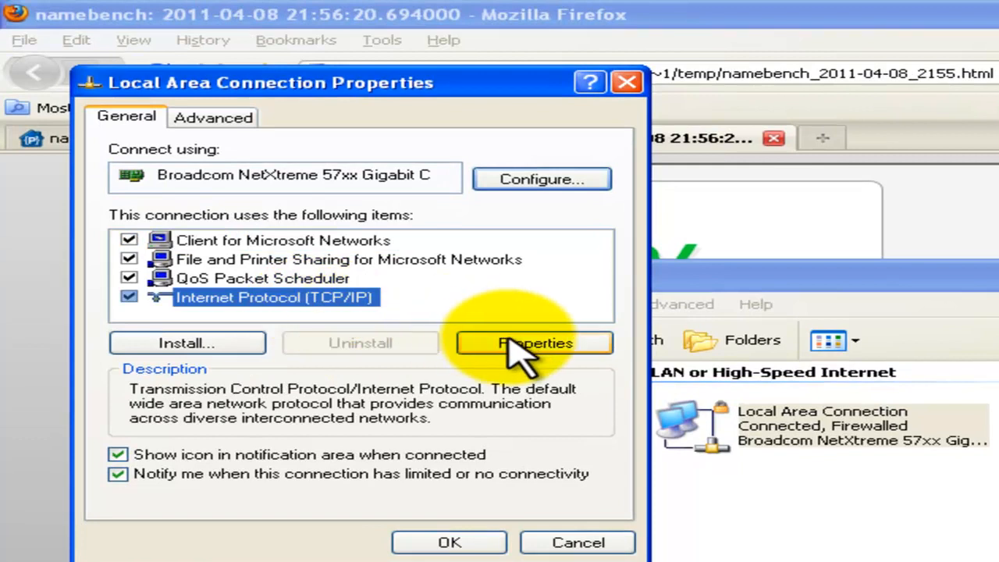
- Enter the report's recommended preferred and alternate DNS addresses (78, 22, 220, 158, 43) and confirm
{"action": "left_click", "coordinate": [534, 343]}
{"action": "type", "text": "208"}
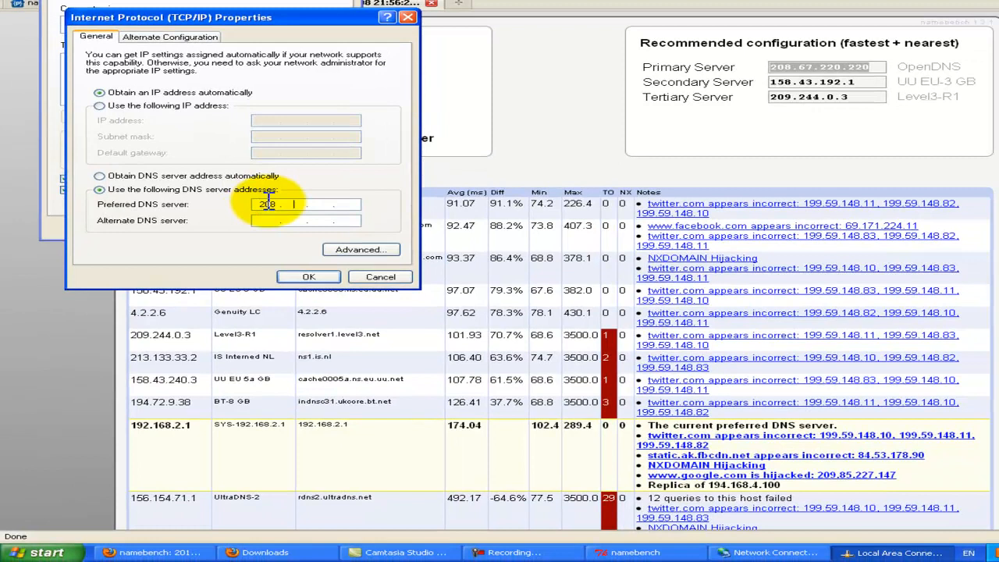
{"action": "type", "text": "78"}
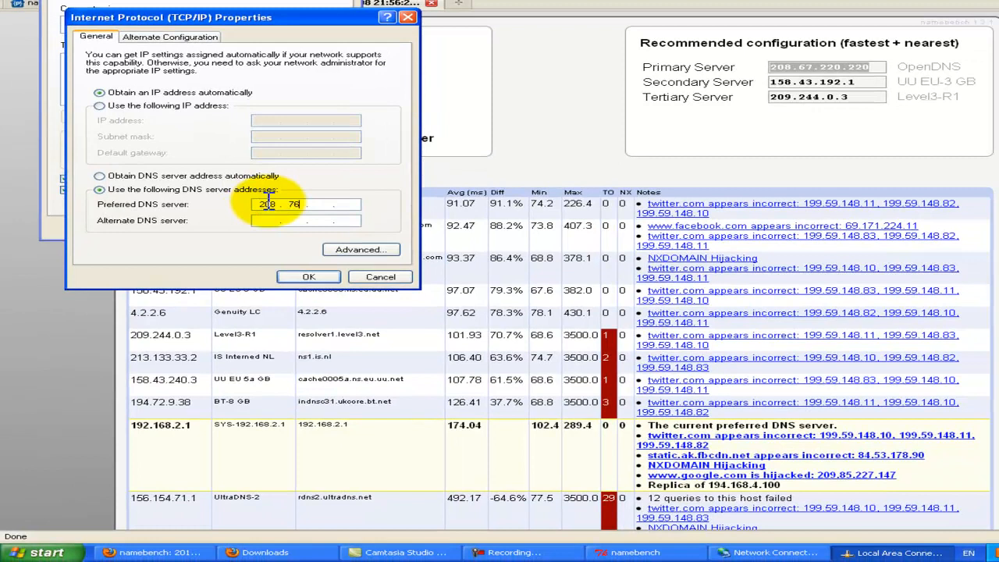
{"action": "type", "text": "22"}
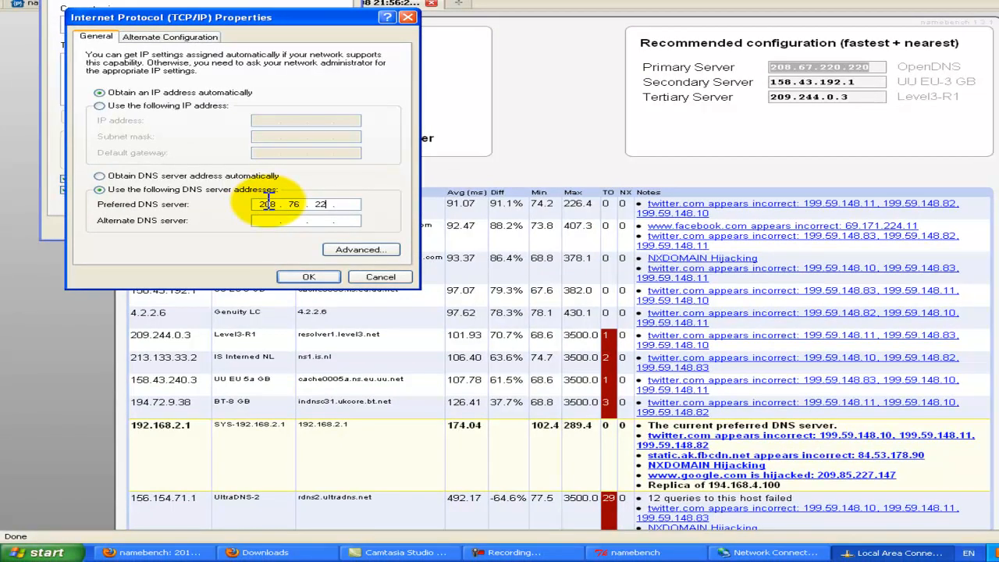
{"action": "type", "text": "220"}
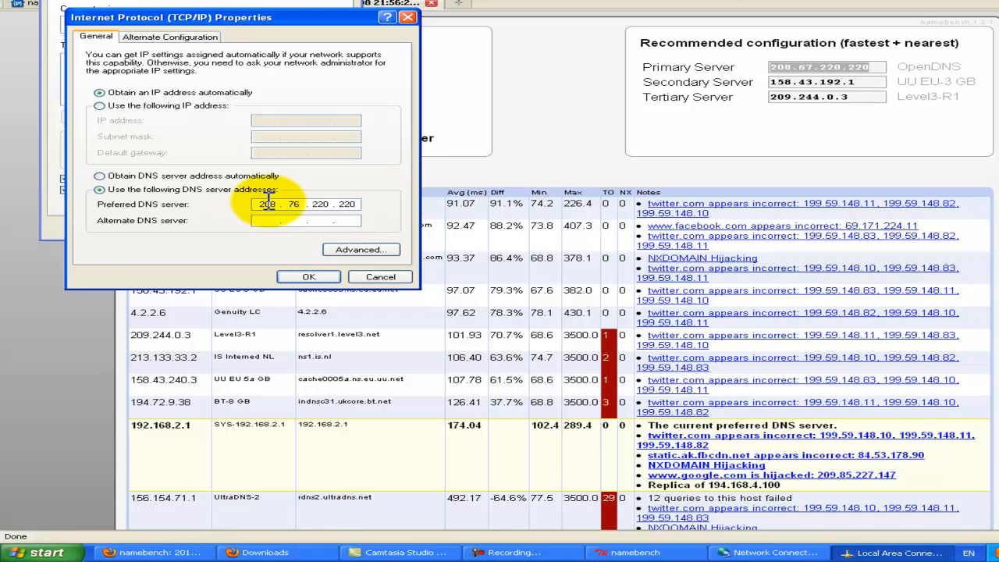
{"action": "type", "text": "158 . . ."}
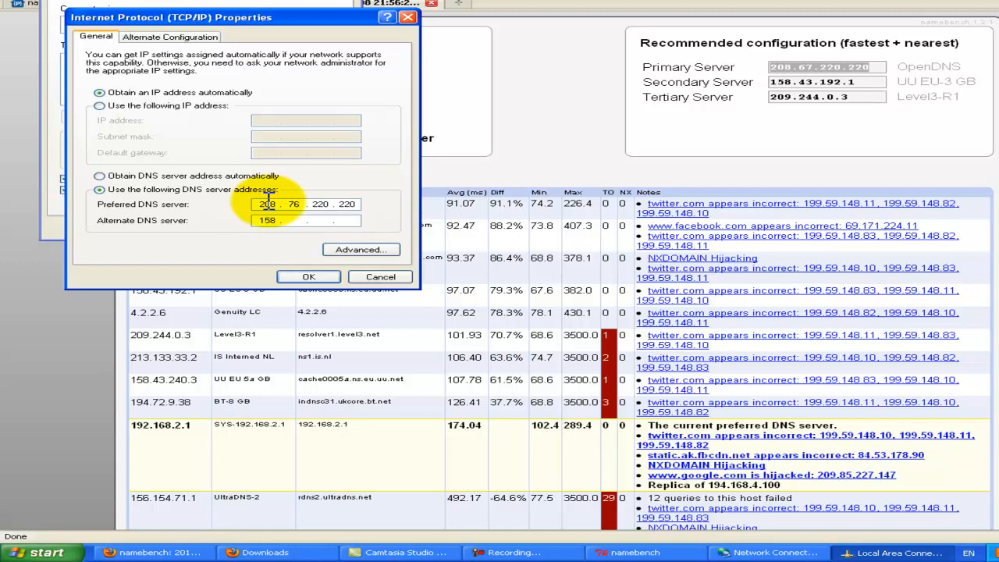
{"action": "type", "text": "43"}
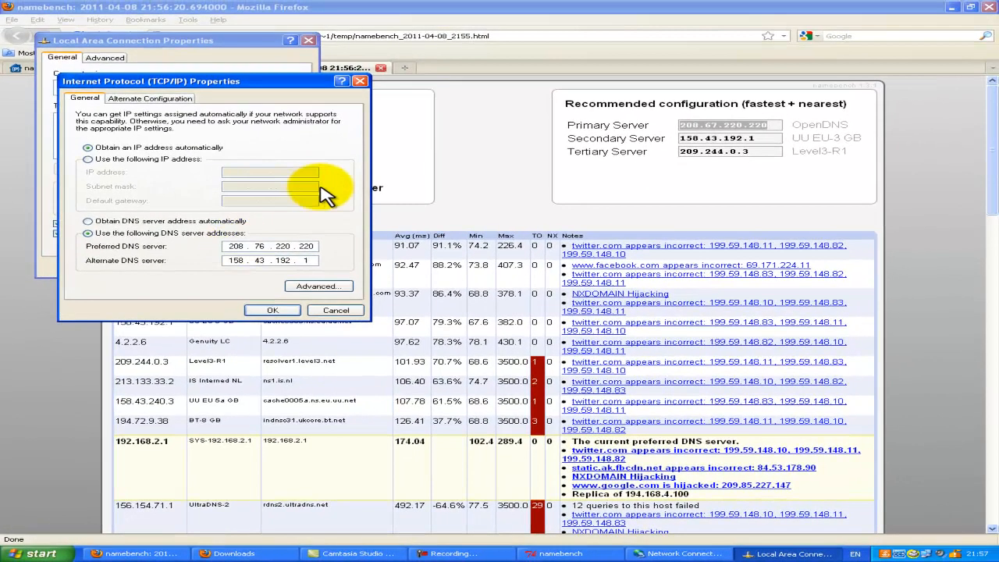
{"action": "left_click", "coordinate": [272, 309]}
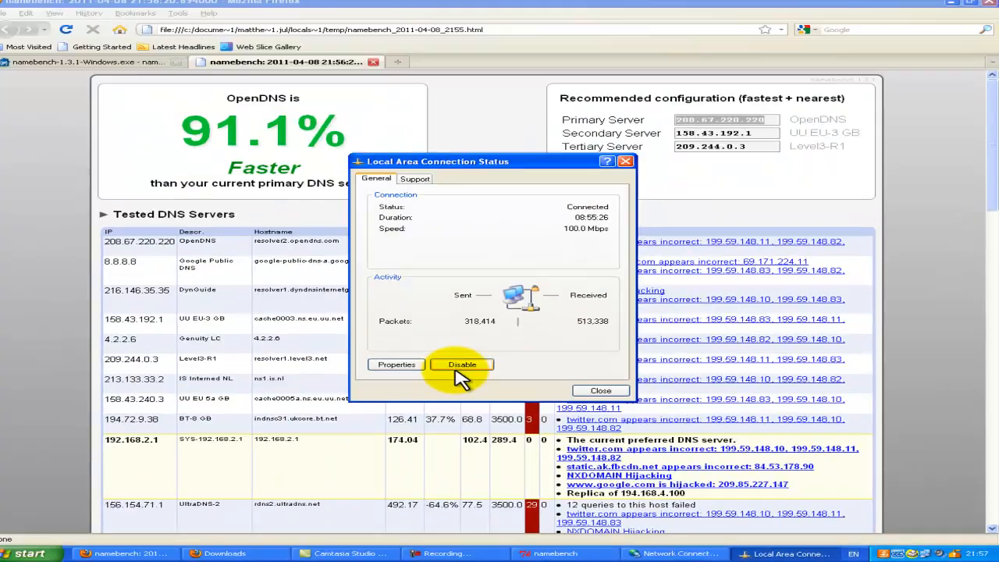
- Close the Local Area Connection Properties and Status windows, leaving the namebench report in Firefox
{"action": "left_click", "coordinate": [396, 365]}
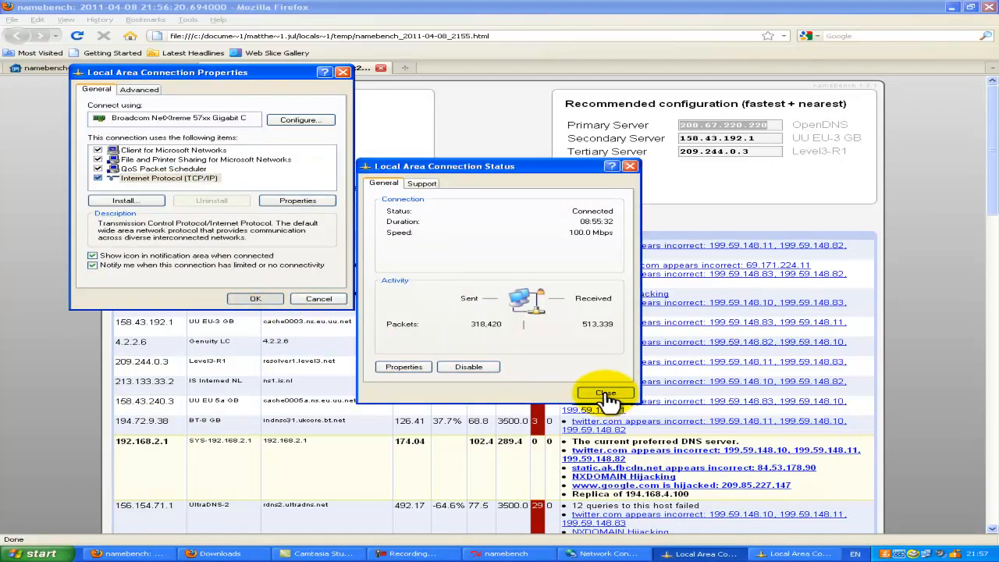
{"action": "left_click", "coordinate": [606, 394]}
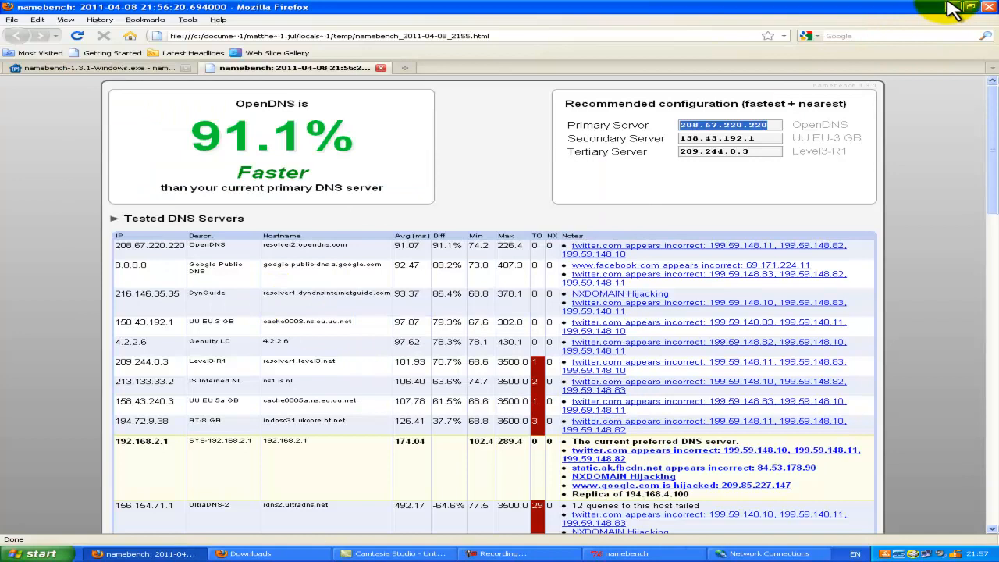